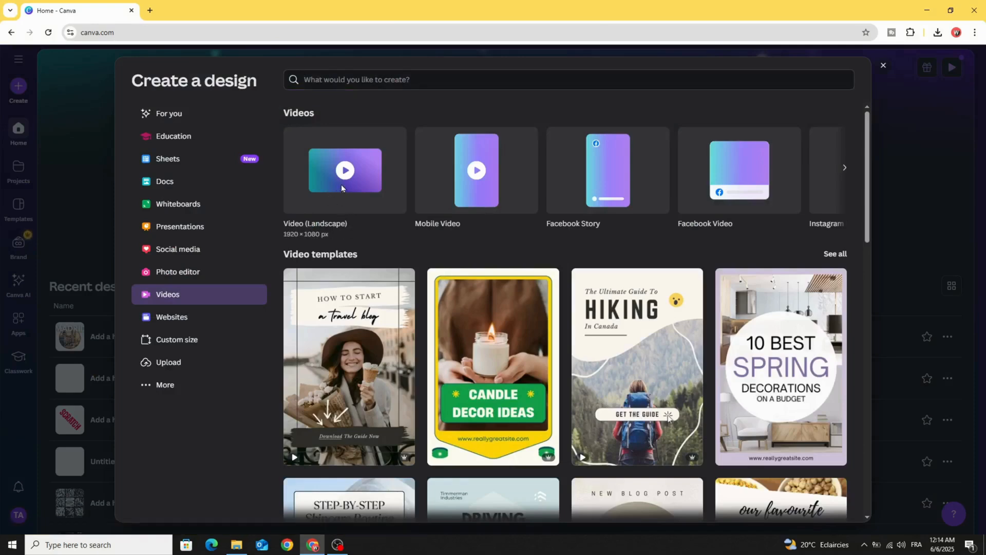
Start a new blank 1920×1080 landscape video design.
{"action": "left_click", "coordinate": [344, 170]}
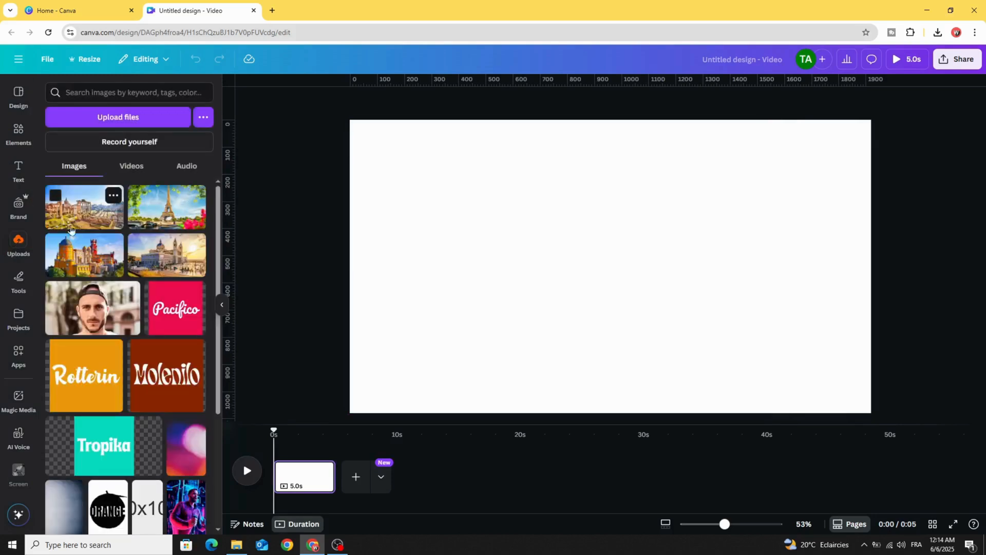
{"action": "mouse_move", "coordinate": [136, 264]}
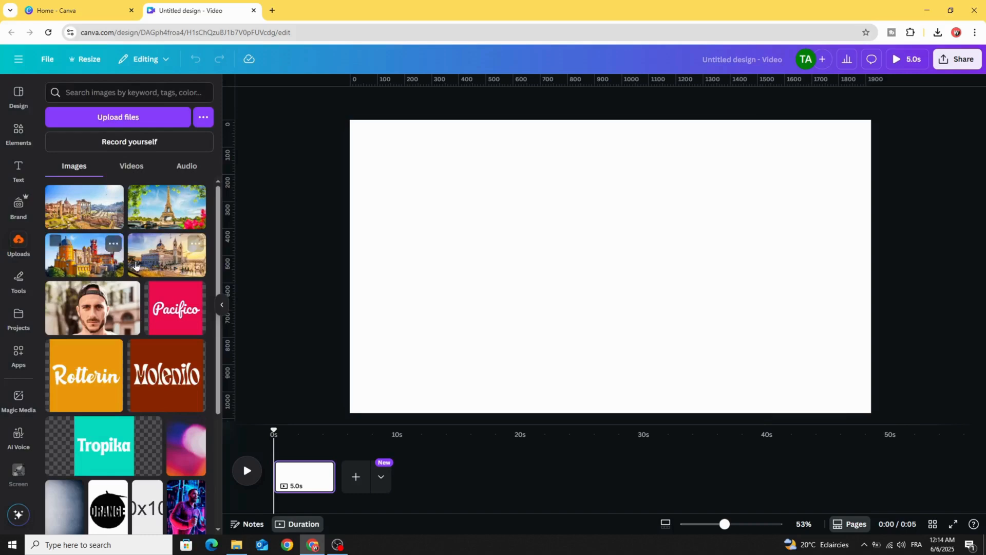
Place the uploaded city photos in a row across the page and group them into one element.
{"action": "left_click", "coordinate": [167, 254]}
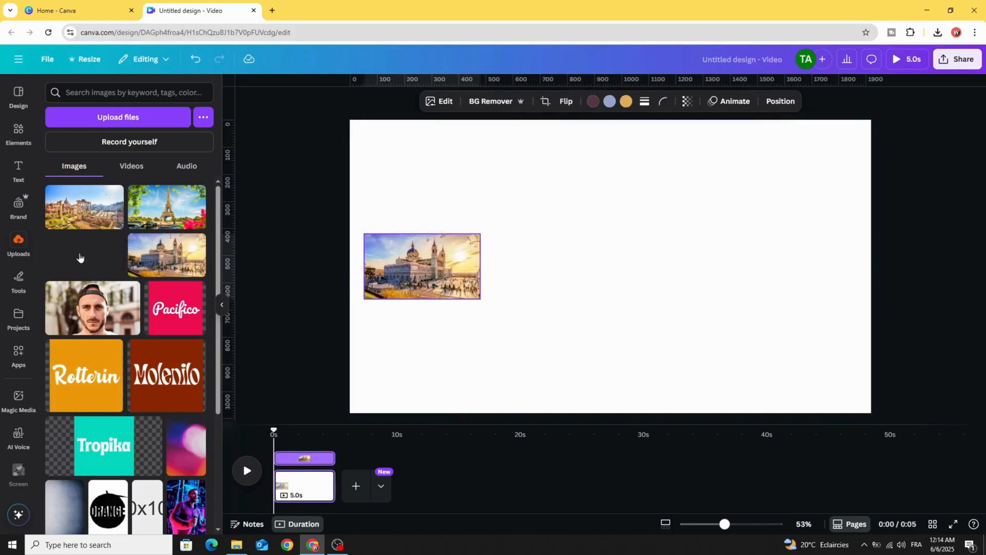
{"action": "left_click", "coordinate": [83, 255]}
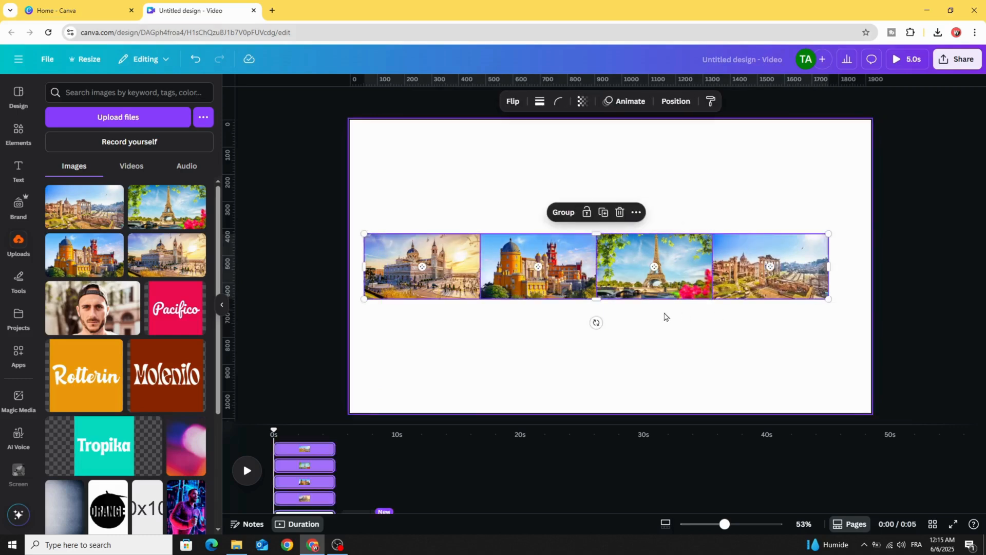
{"action": "left_click", "coordinate": [562, 212]}
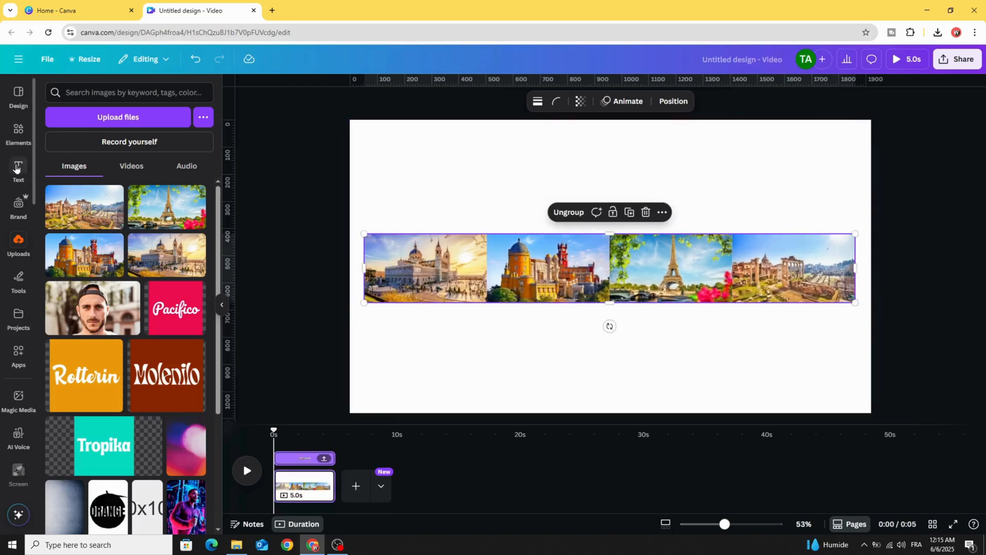
Add a heading reading MADRID in the League Spartan font.
{"action": "left_click", "coordinate": [18, 172]}
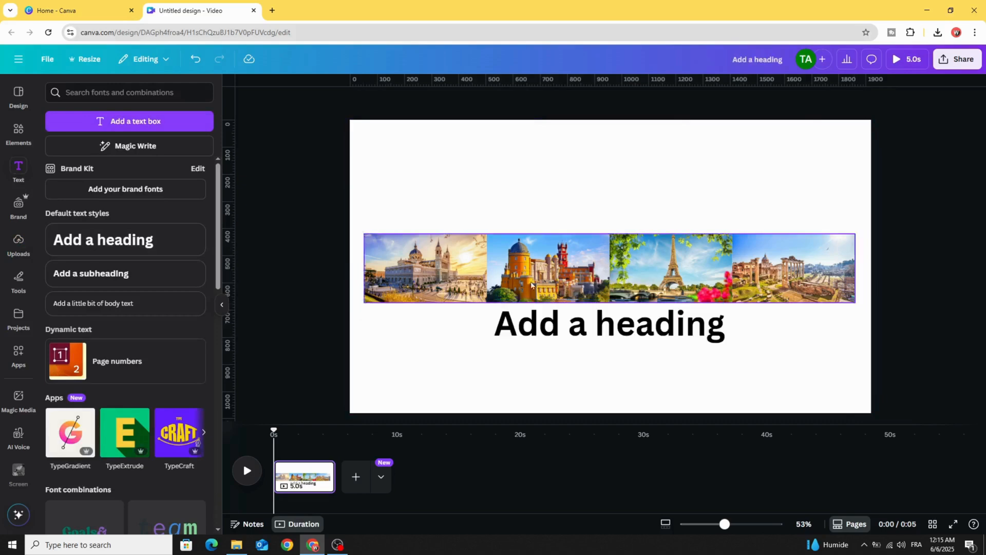
{"action": "left_click", "coordinate": [609, 323]}
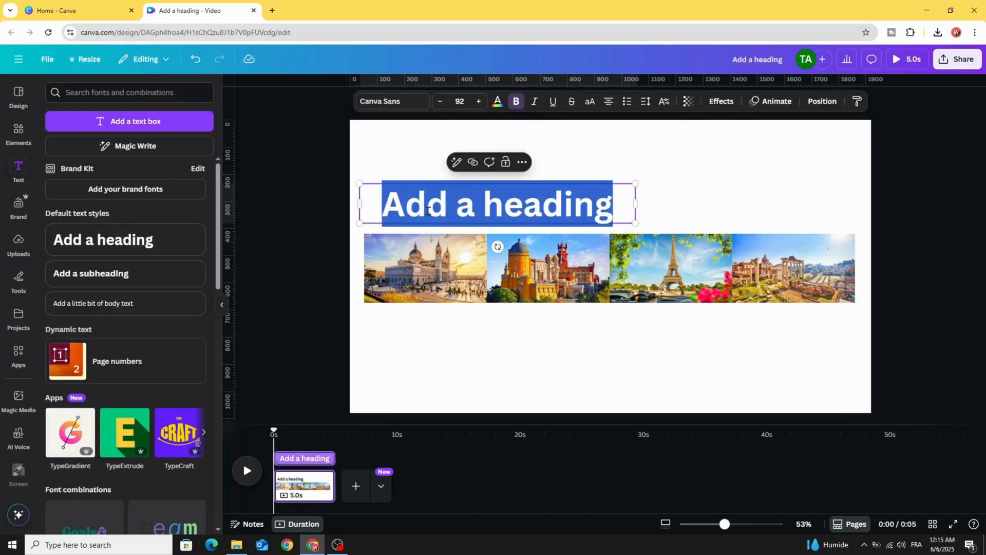
{"action": "type", "text": "MA"}
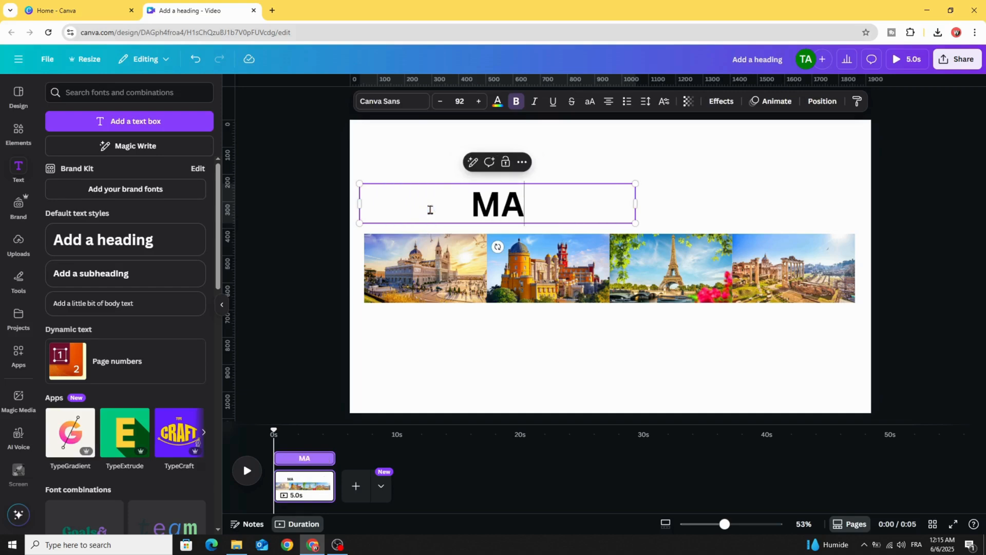
{"action": "type", "text": "DRID"}
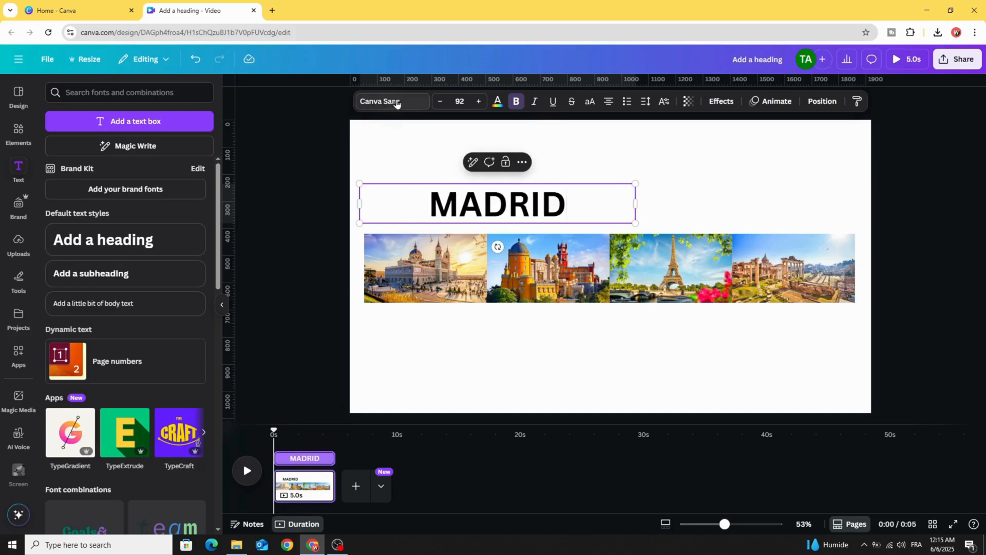
{"action": "left_click", "coordinate": [393, 101]}
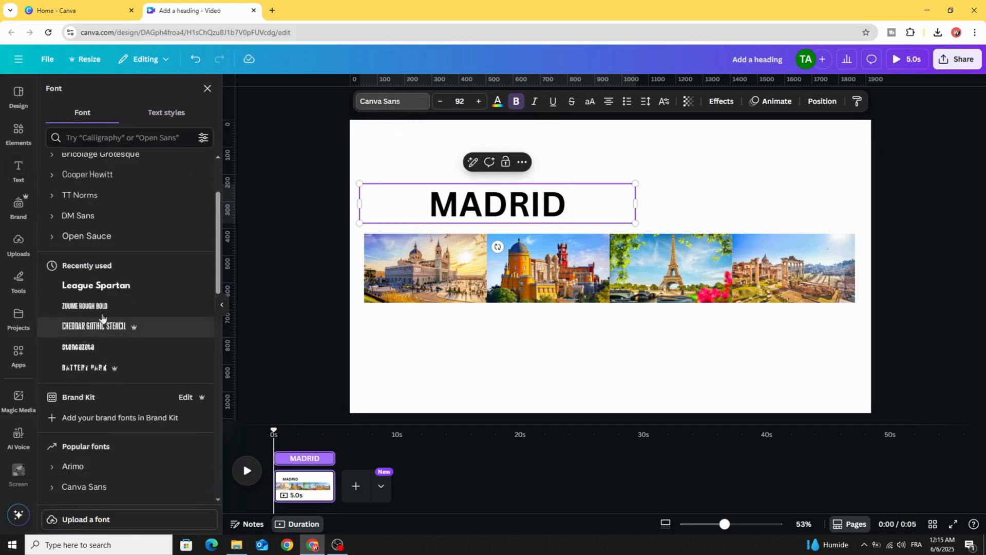
{"action": "left_click", "coordinate": [95, 286]}
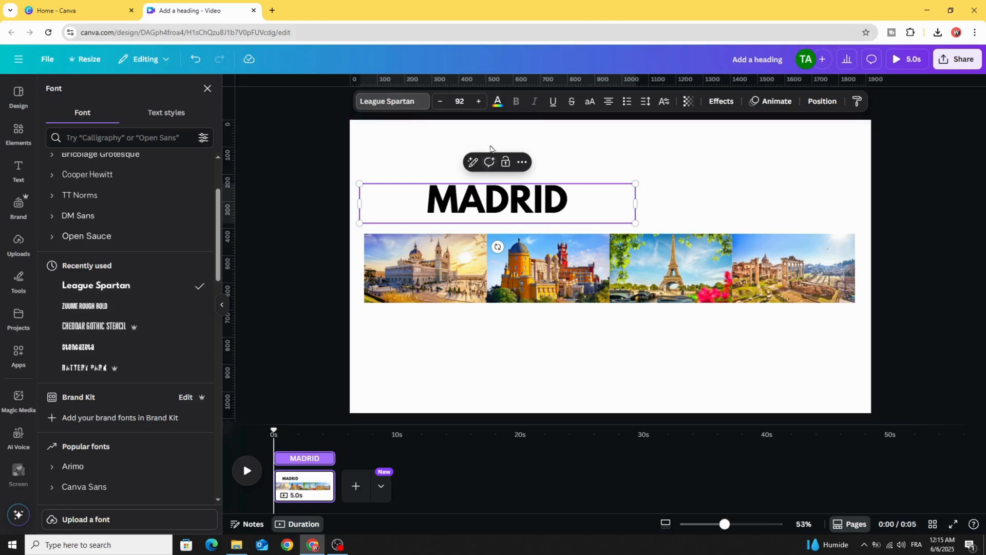
Colour the MADRID heading white with a Lift effect at intensity 100.
{"action": "left_click", "coordinate": [497, 102]}
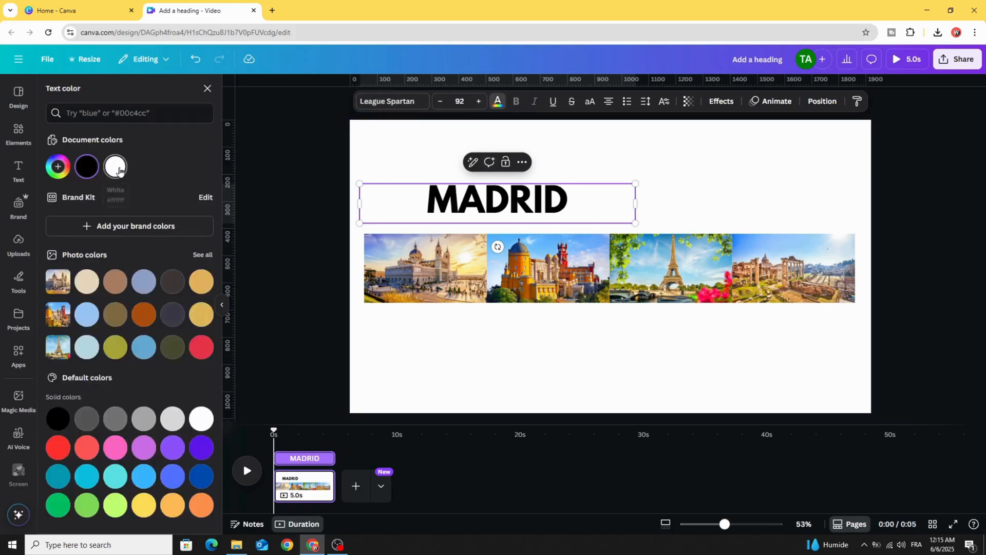
{"action": "left_click", "coordinate": [115, 167]}
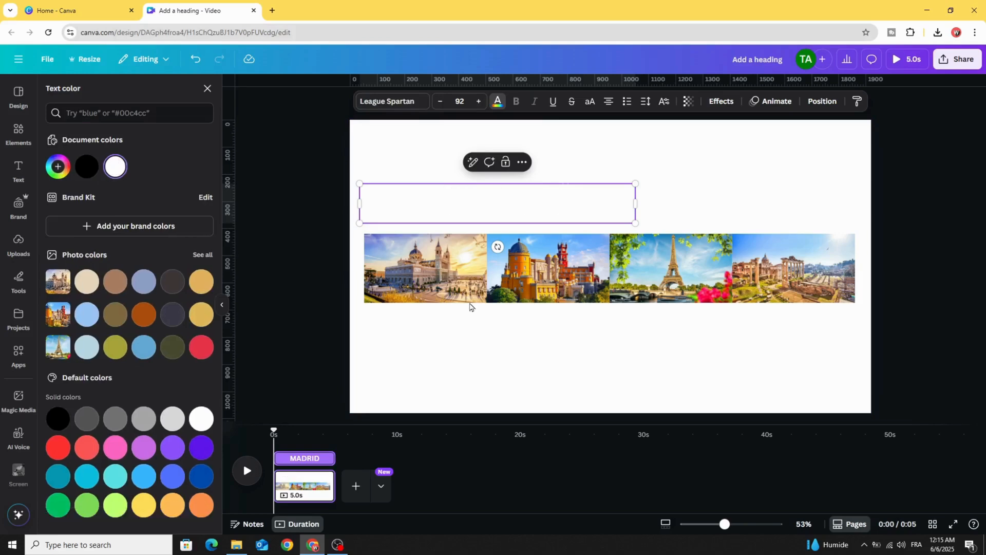
{"action": "left_click", "coordinate": [721, 102]}
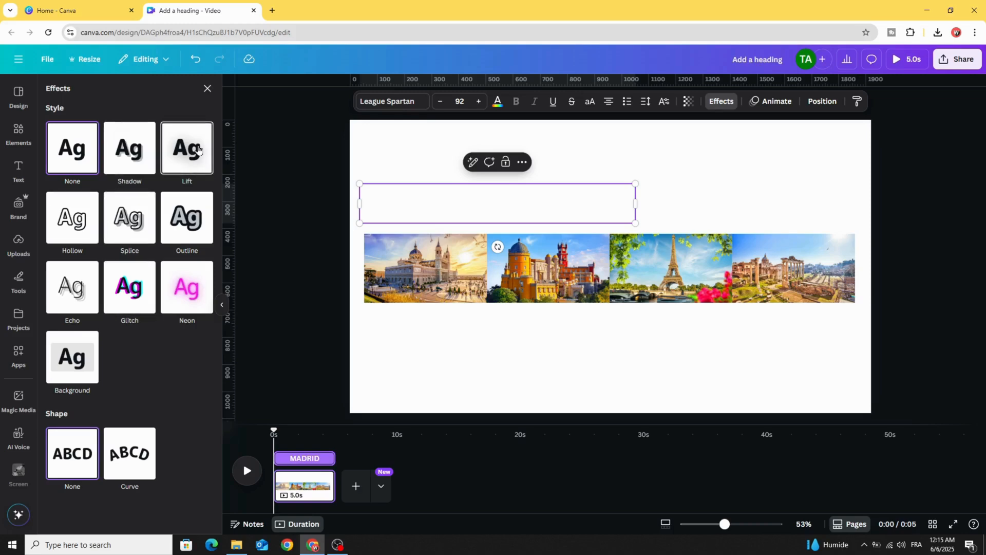
{"action": "left_click", "coordinate": [187, 149]}
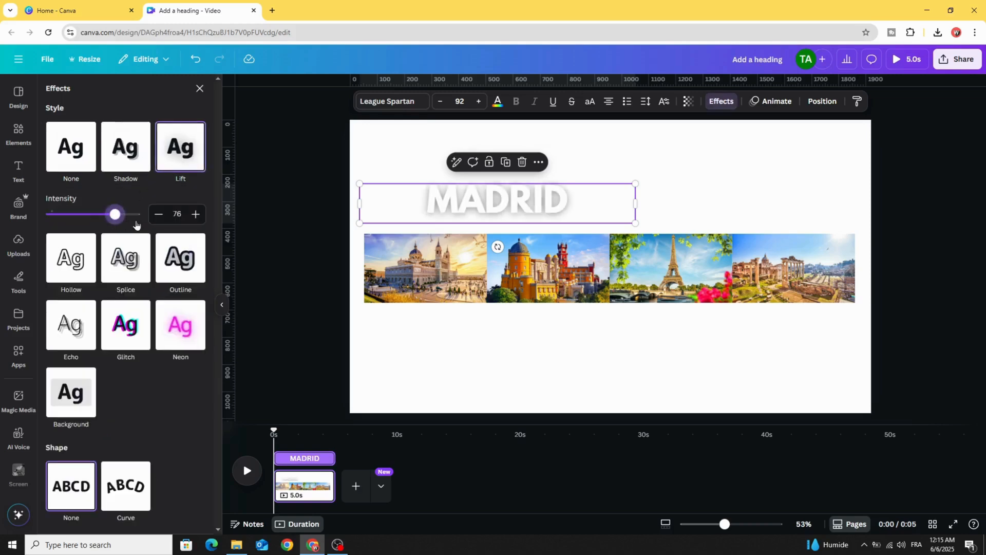
{"action": "left_click_drag", "start_coordinate": [114, 215], "coordinate": [135, 214]}
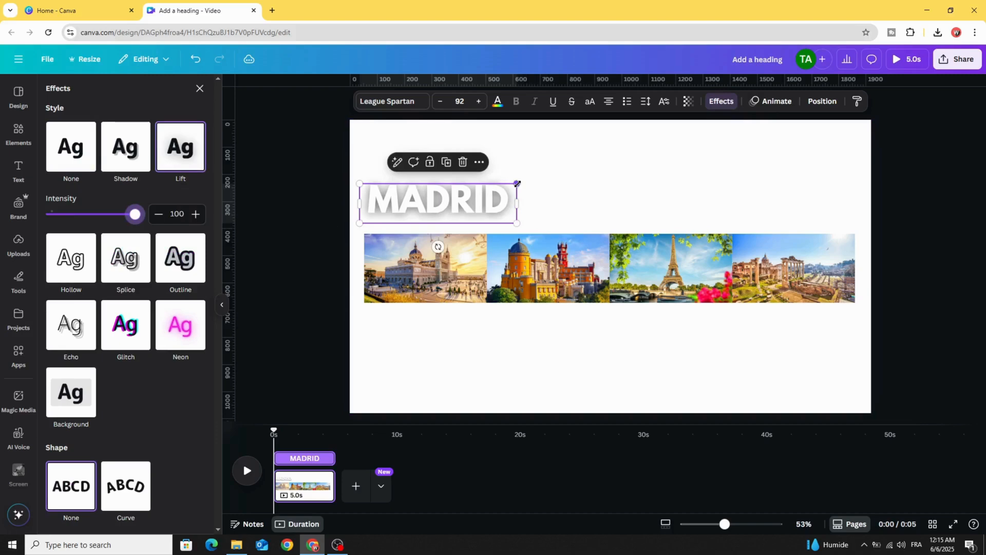
{"action": "left_click", "coordinate": [19, 175]}
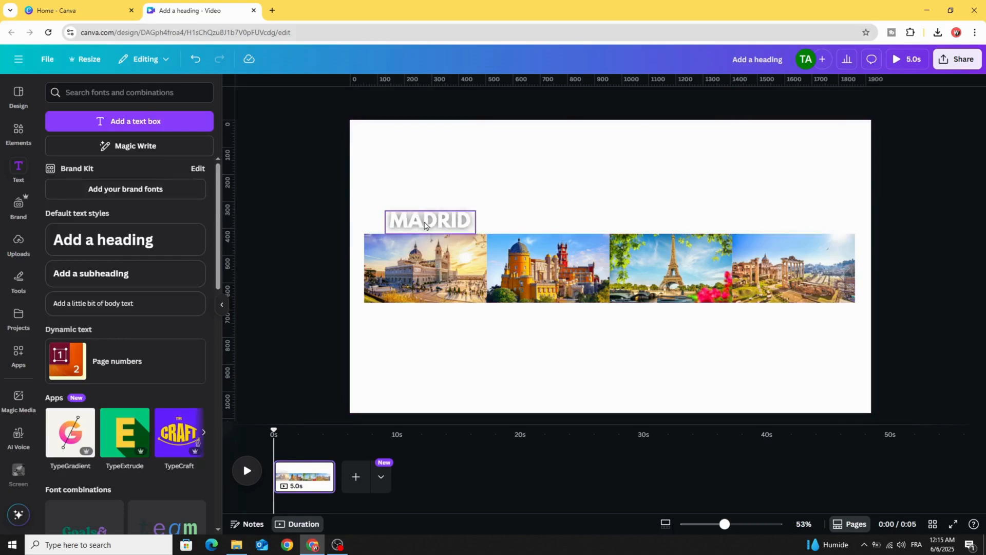
Duplicate the heading into LISBON, PARIS and ROME, group them with the photo row, and enlarge the photos.
{"action": "left_click", "coordinate": [430, 223]}
{"action": "type", "text": "L"}
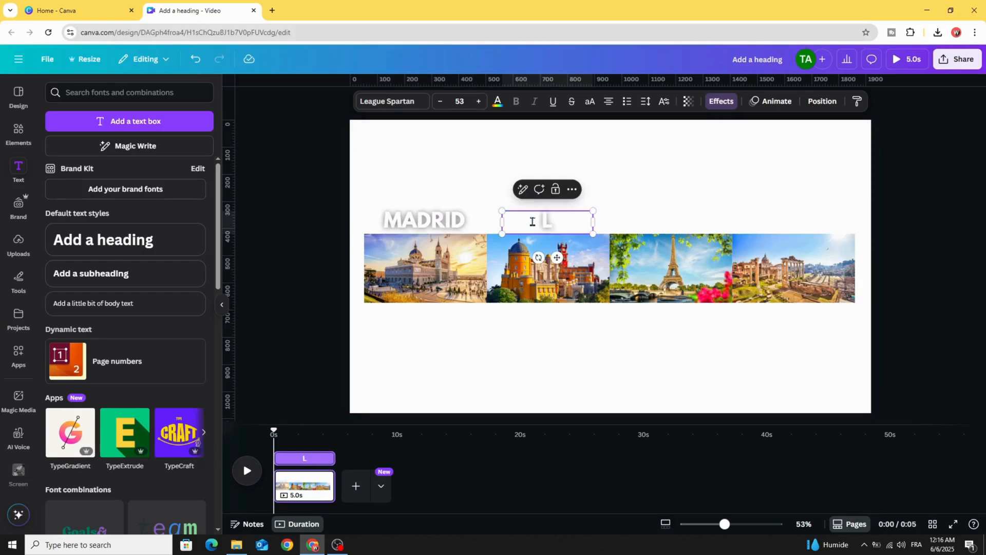
{"action": "type", "text": "ROME"}
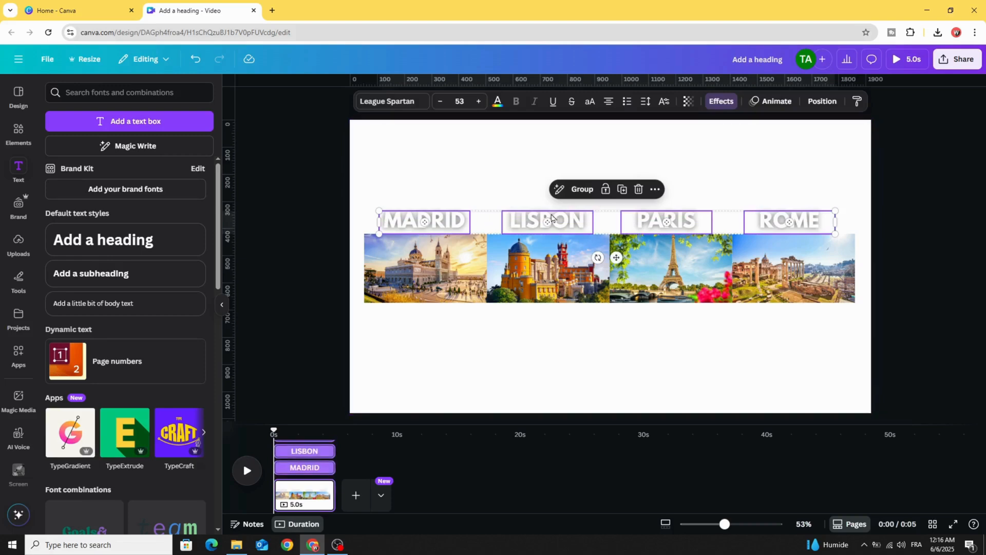
{"action": "left_click", "coordinate": [580, 189]}
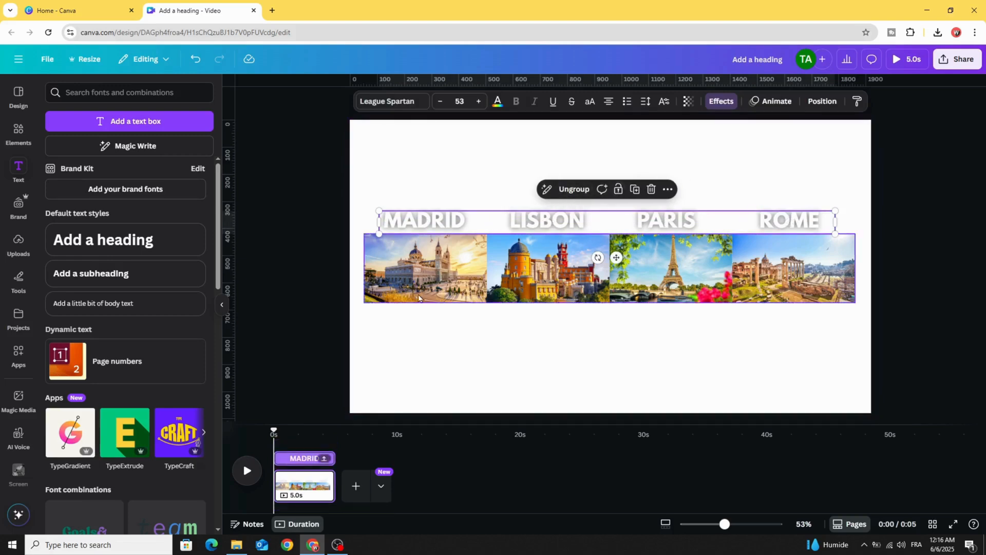
{"action": "left_click", "coordinate": [424, 267]}
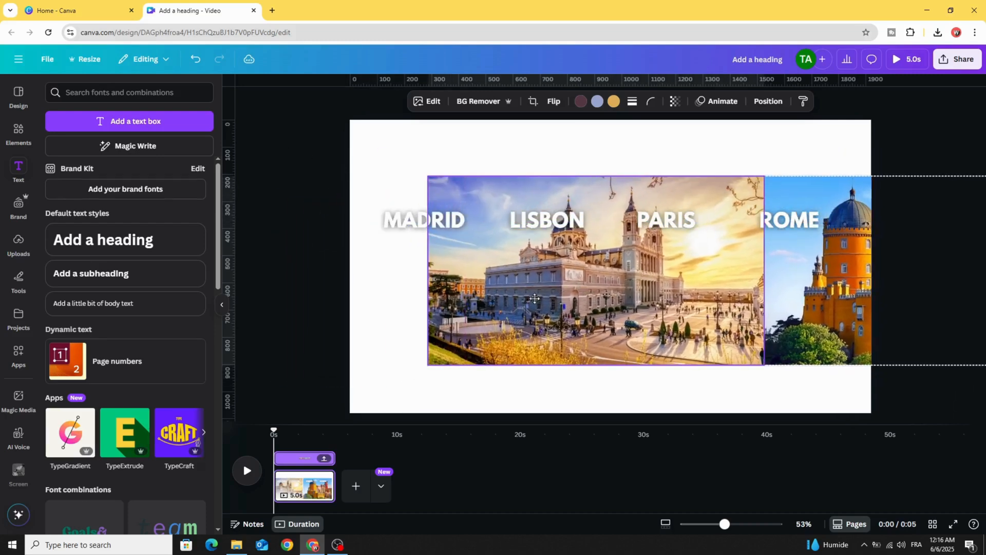
Scale the grouped headings and photos up so MADRID and its photo fill the page.
{"action": "left_click", "coordinate": [425, 220]}
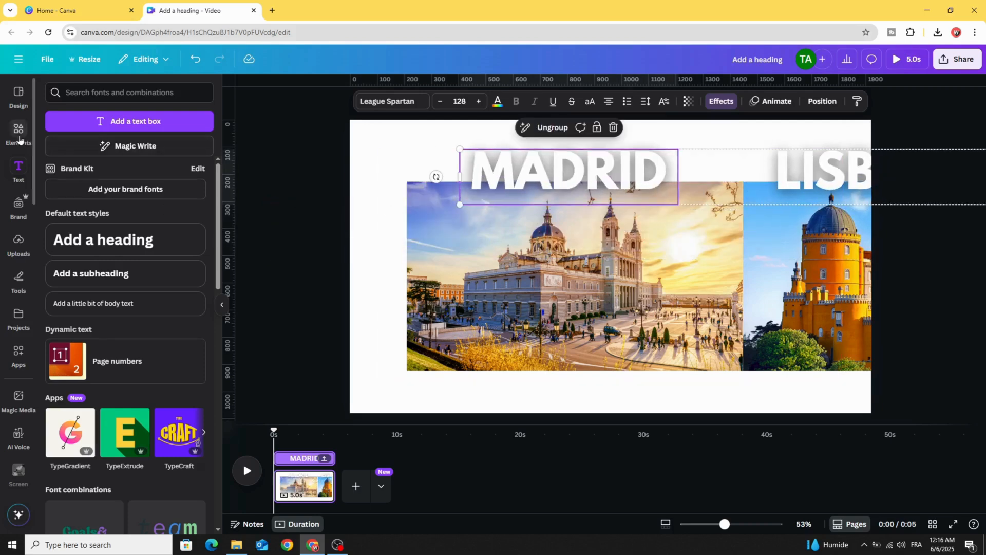
Add the 'CIRCLE HOLE' graphic from Elements, scaled to frame the Madrid photo in a round window.
{"action": "left_click", "coordinate": [19, 134]}
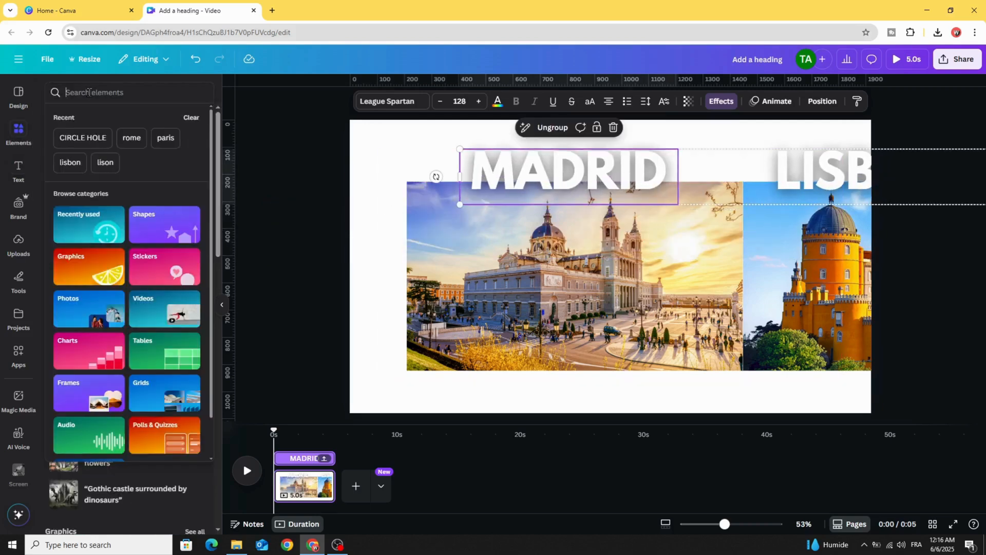
{"action": "left_click", "coordinate": [82, 138]}
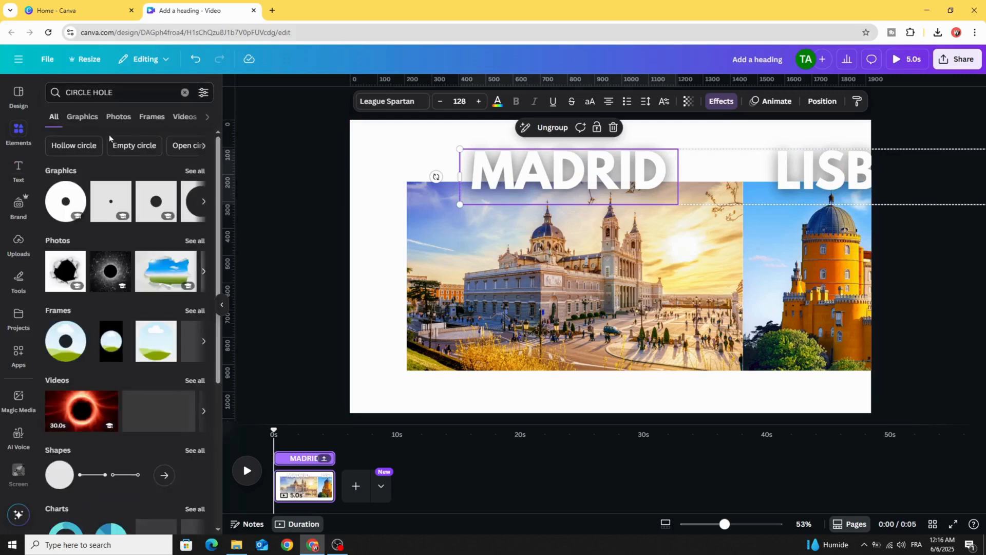
{"action": "left_click", "coordinate": [82, 117]}
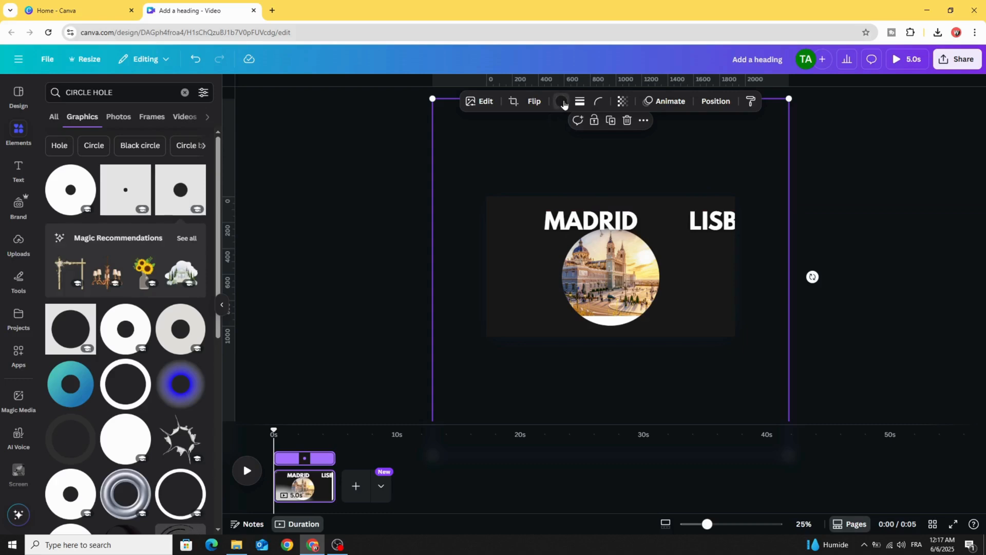
Make the circle-hole overlay white and give it a Glow shadow around the edge.
{"action": "left_click", "coordinate": [561, 102]}
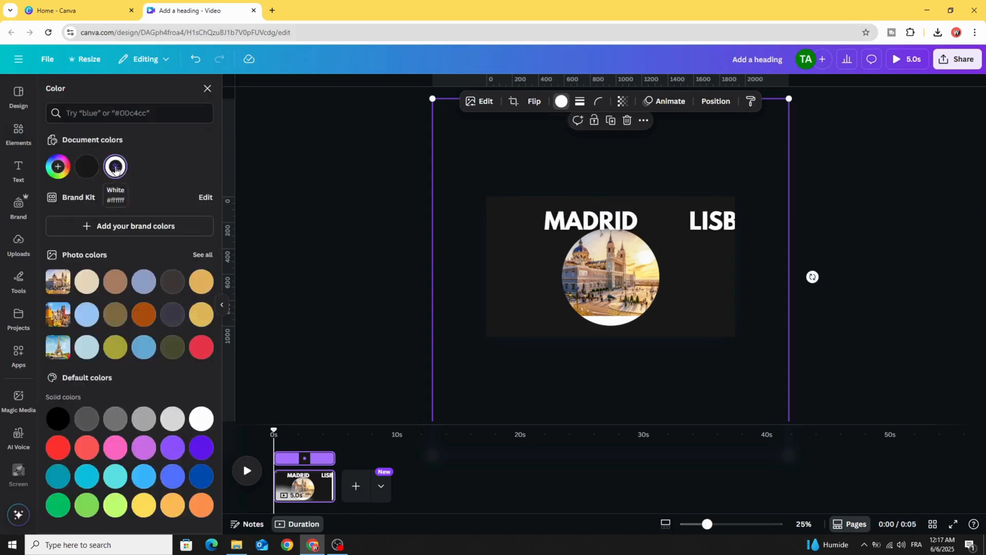
{"action": "left_click", "coordinate": [115, 166]}
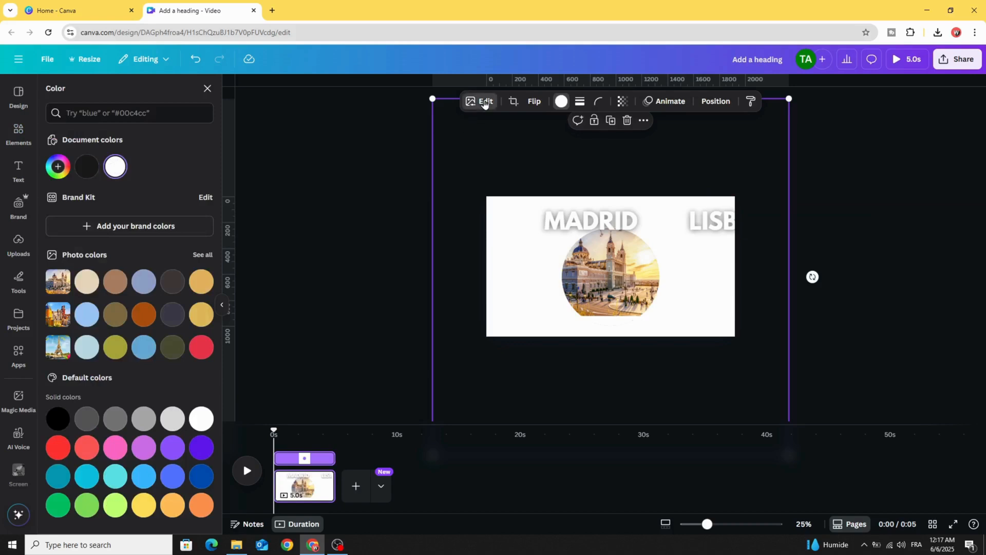
{"action": "left_click", "coordinate": [485, 102]}
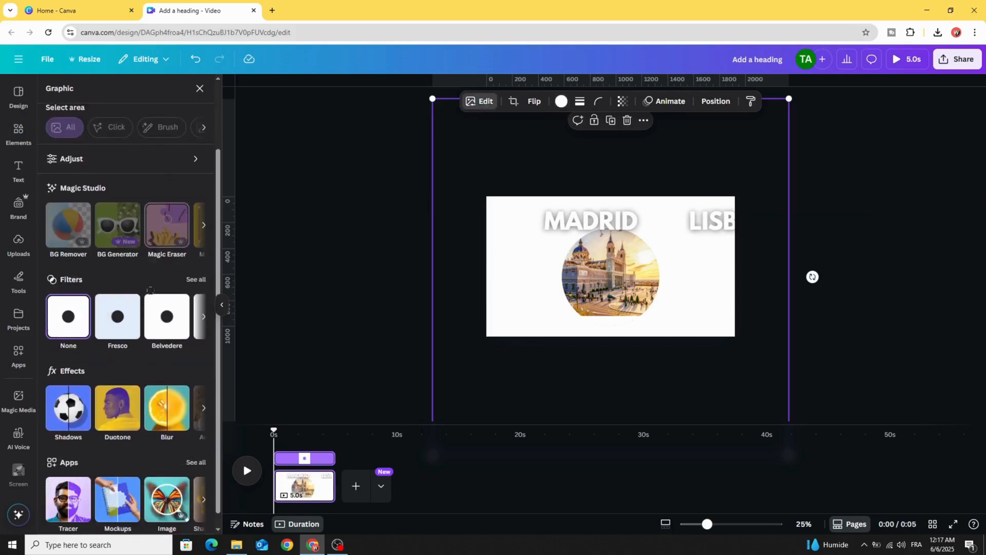
{"action": "left_click", "coordinate": [67, 409]}
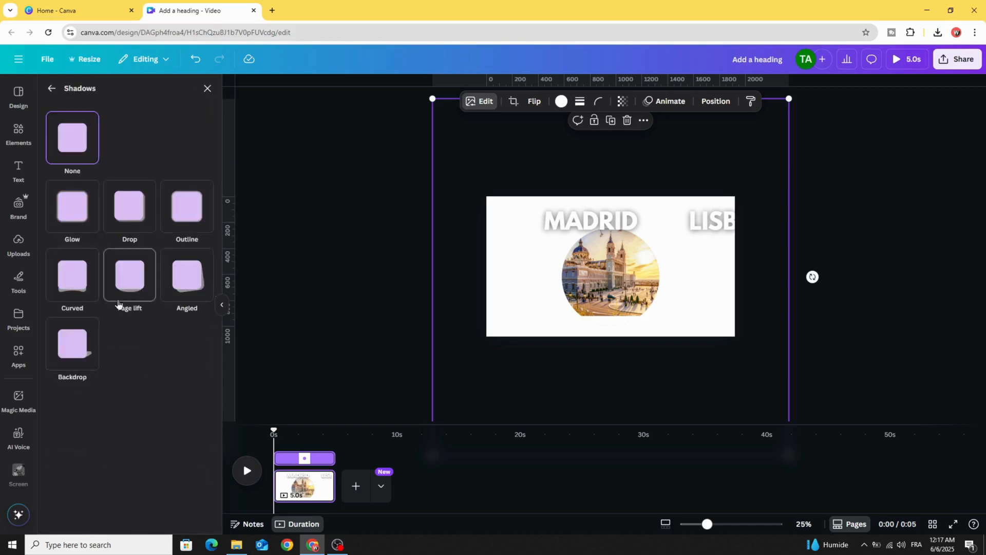
{"action": "left_click", "coordinate": [71, 208]}
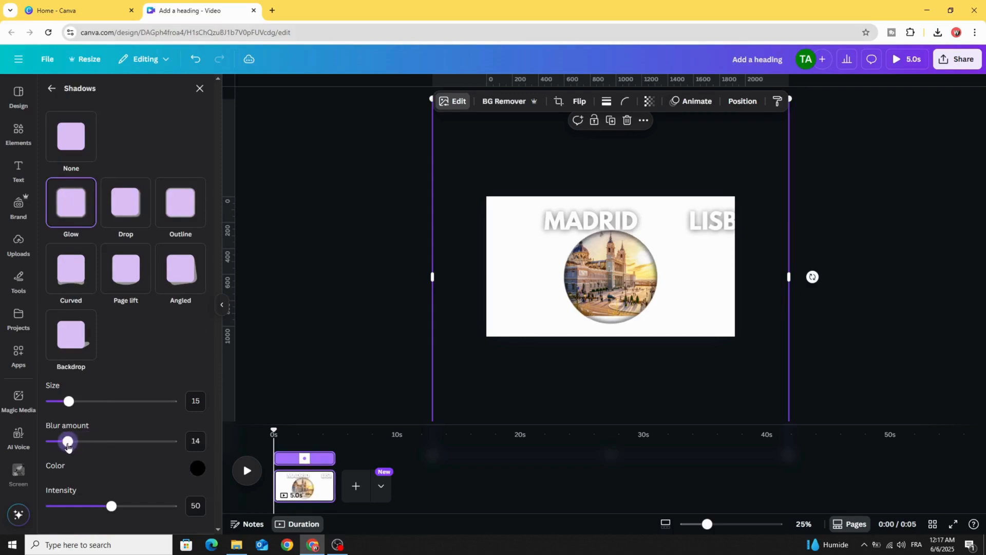
Show the layers, bring the city headings above the white overlay, and enlarge the MADRID text.
{"action": "right_click", "coordinate": [611, 266]}
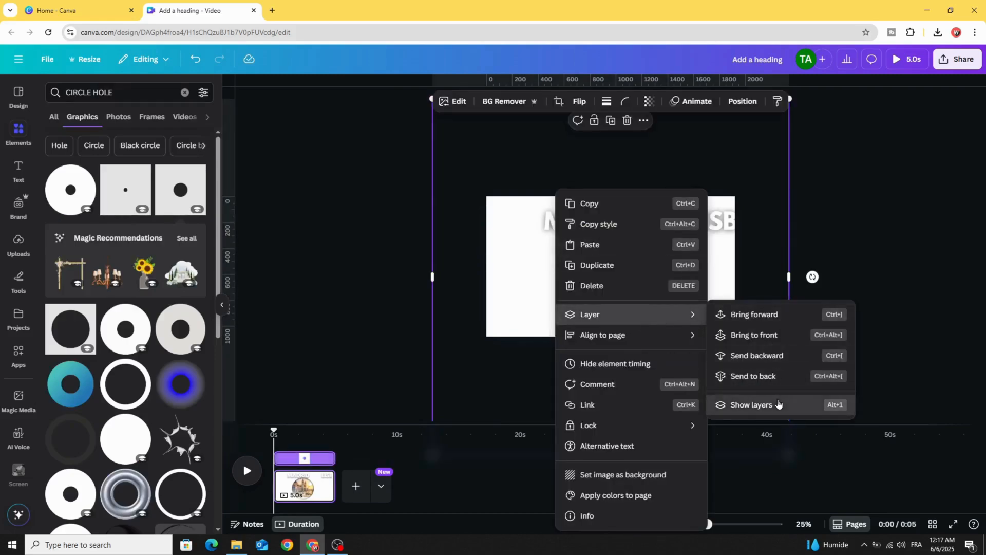
{"action": "left_click", "coordinate": [751, 405]}
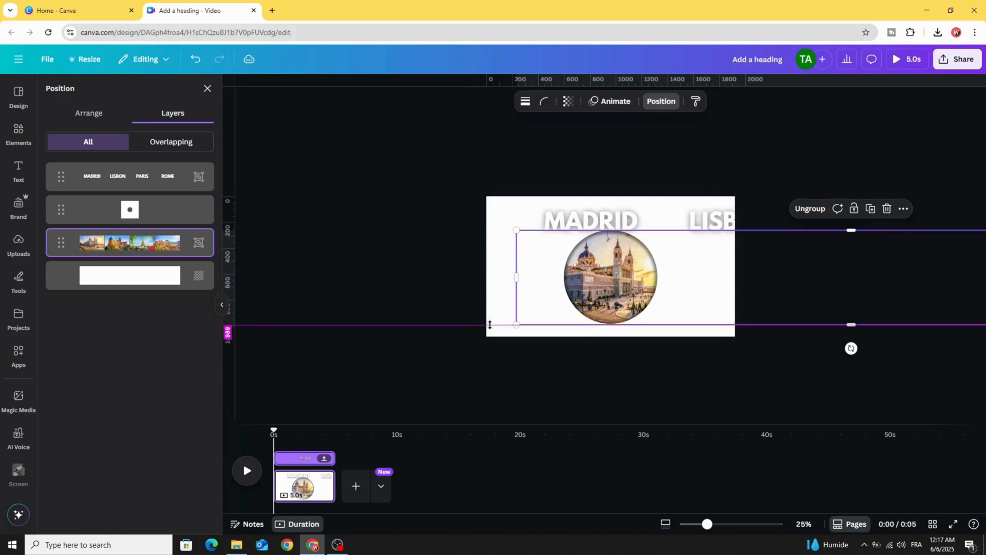
{"action": "left_click", "coordinate": [588, 221]}
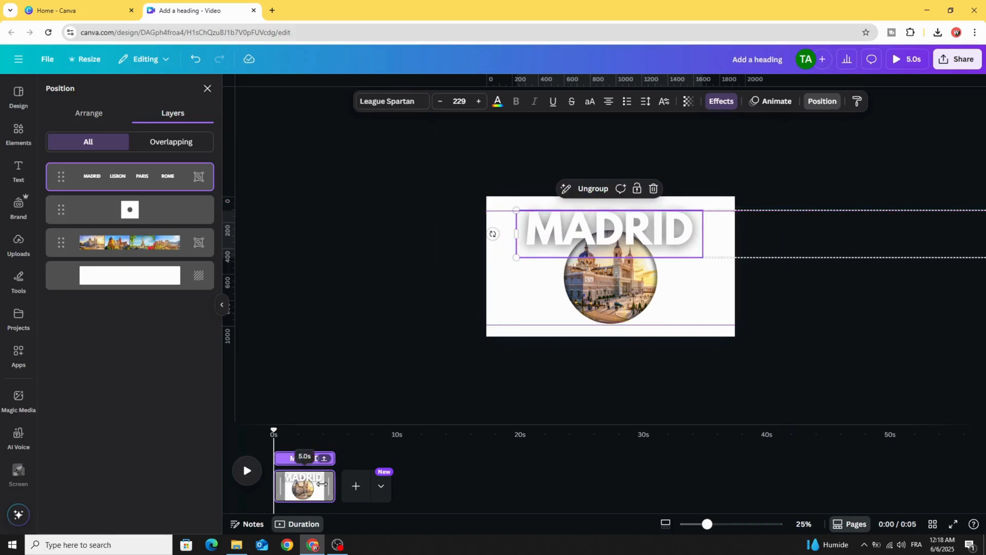
Duplicate the MADRID page and shift the names and photo strip to show LISBON.
{"action": "right_click", "coordinate": [611, 267]}
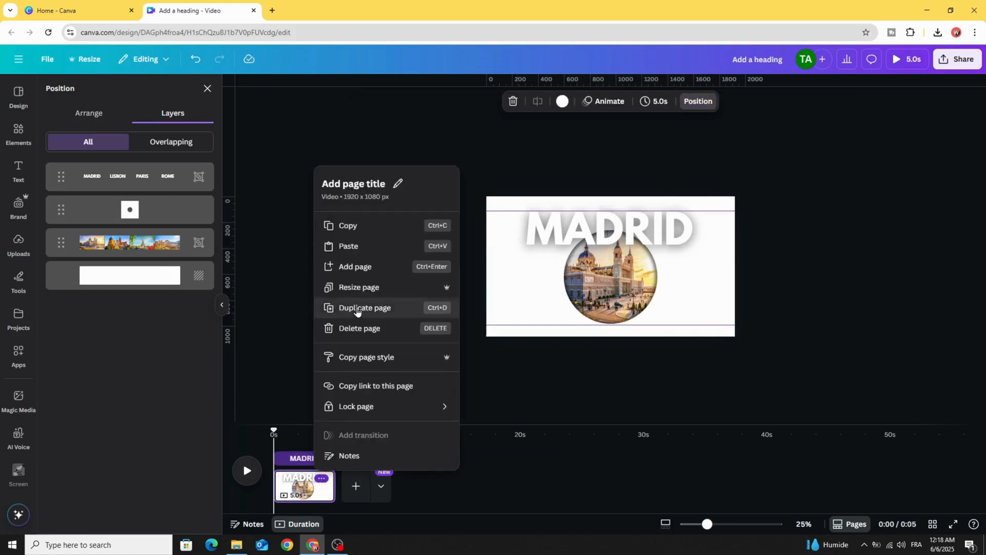
{"action": "left_click", "coordinate": [364, 309]}
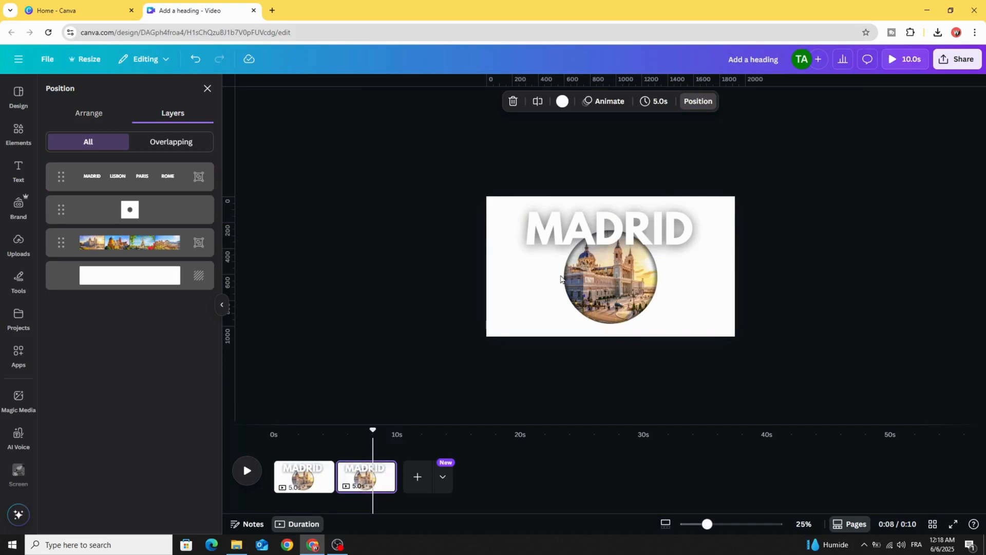
{"action": "left_click", "coordinate": [125, 243]}
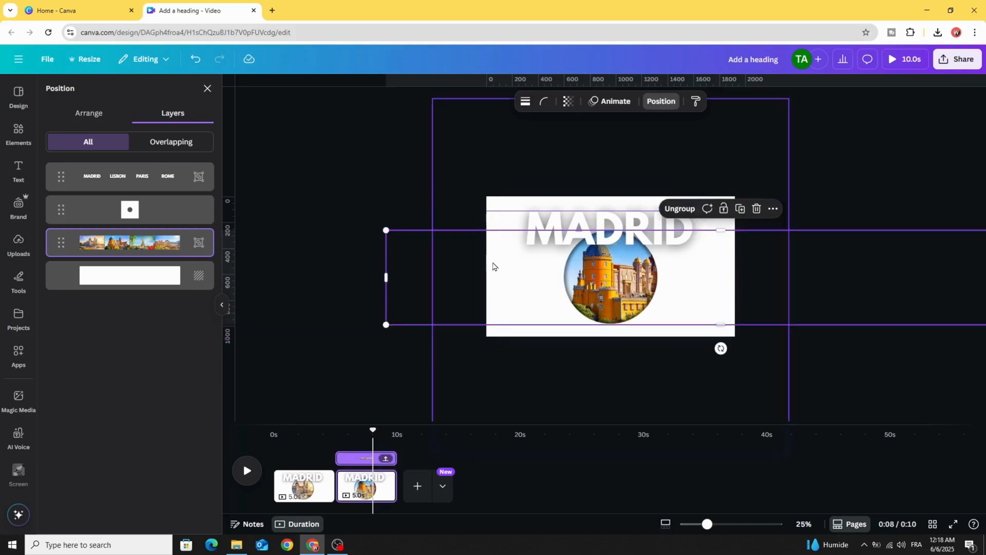
{"action": "left_click", "coordinate": [606, 228]}
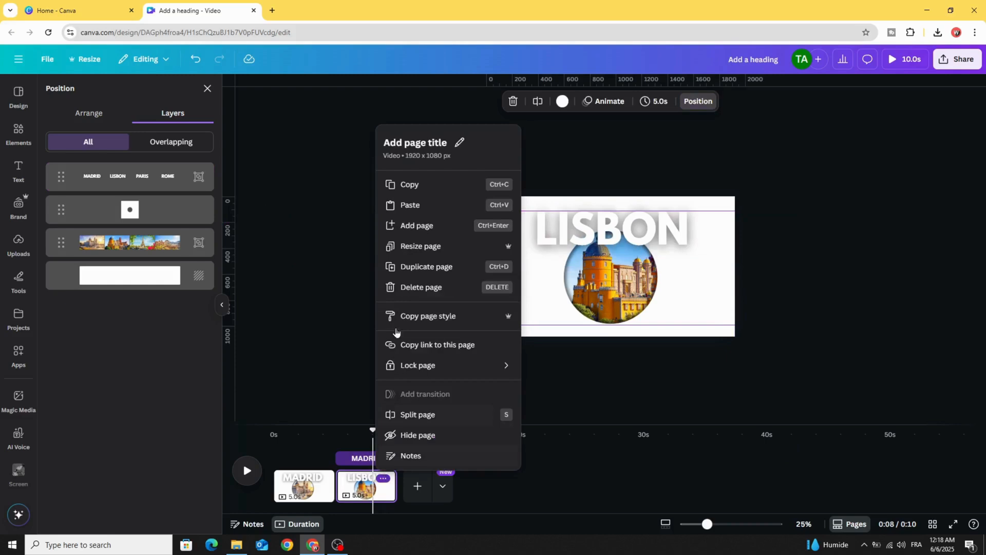
Duplicate again for PARIS and ROME pages, shifting each to its own city.
{"action": "left_click", "coordinate": [427, 267]}
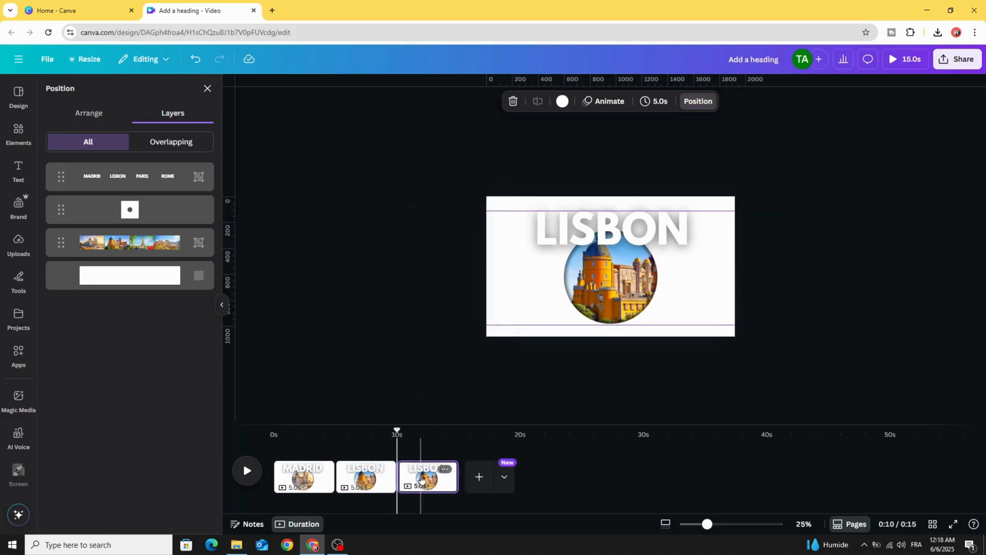
{"action": "left_click", "coordinate": [129, 243]}
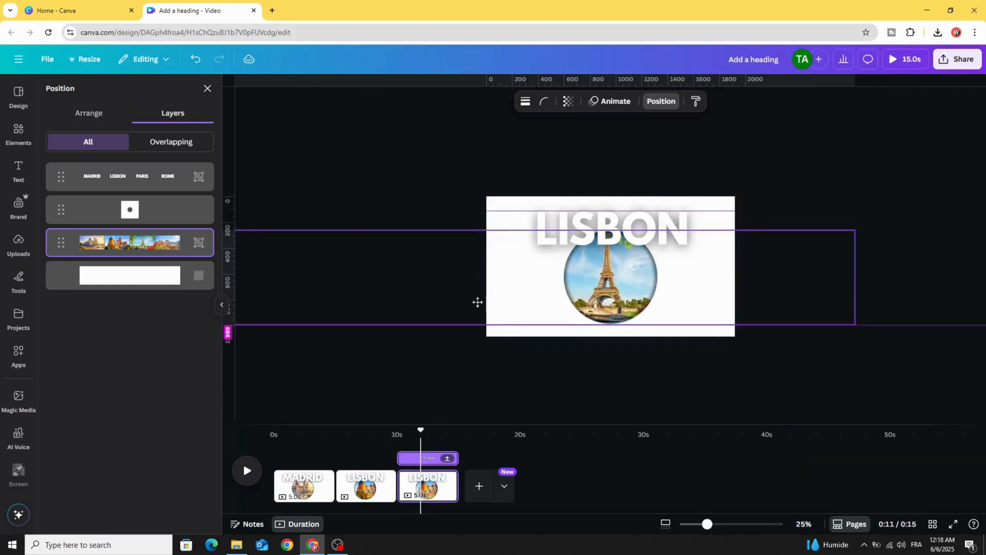
{"action": "left_click", "coordinate": [130, 176]}
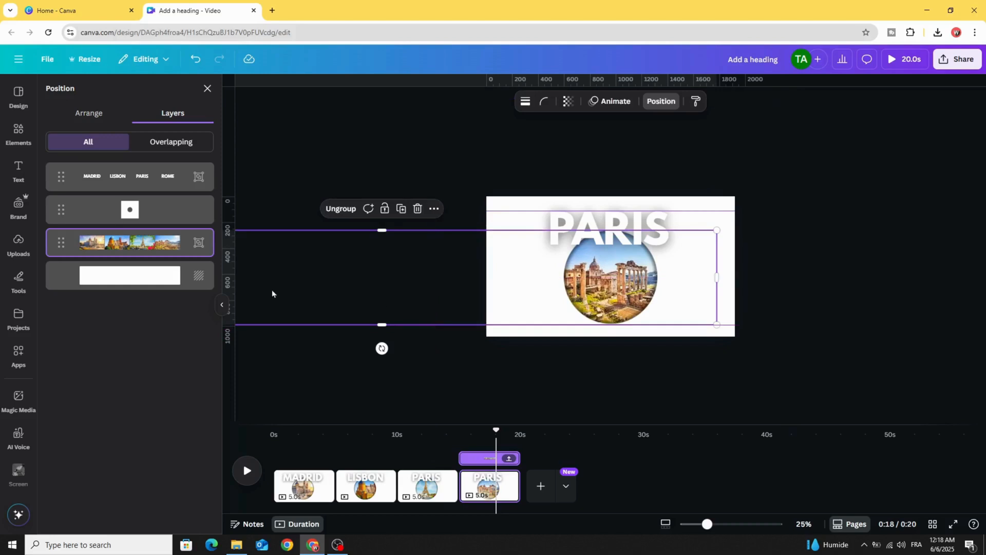
{"action": "left_click", "coordinate": [129, 176]}
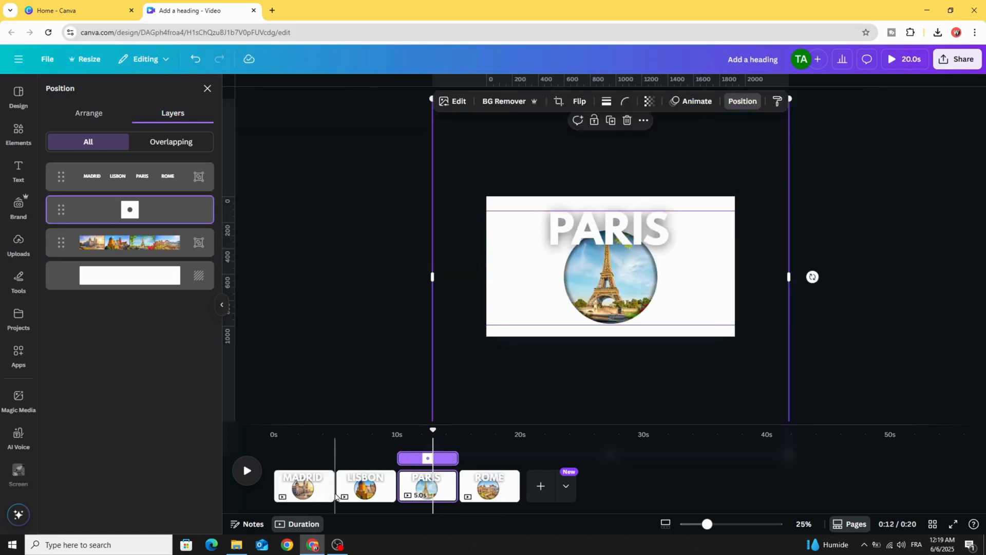
Apply a 2.5-second Match & Move transition between all four pages and preview the video.
{"action": "left_click", "coordinate": [335, 486]}
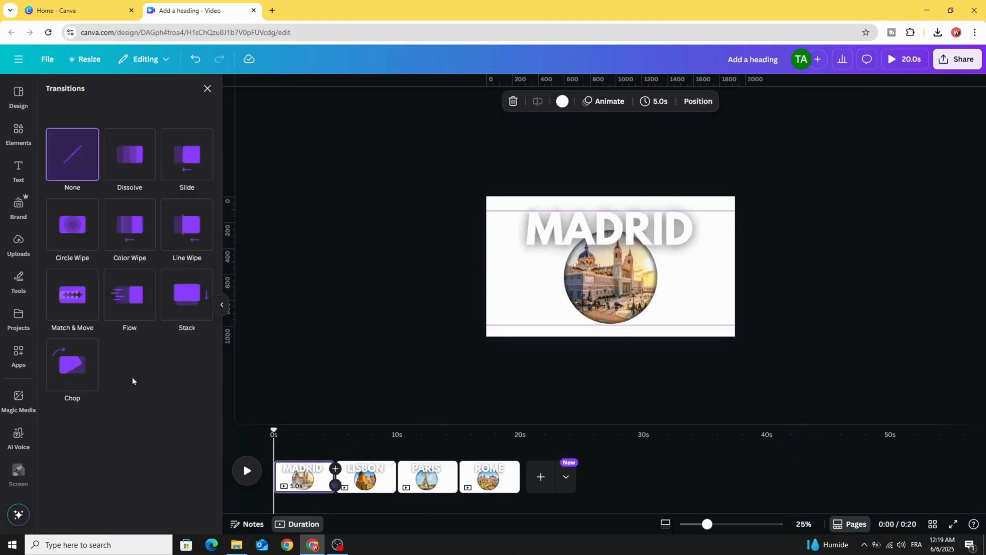
{"action": "left_click", "coordinate": [71, 294]}
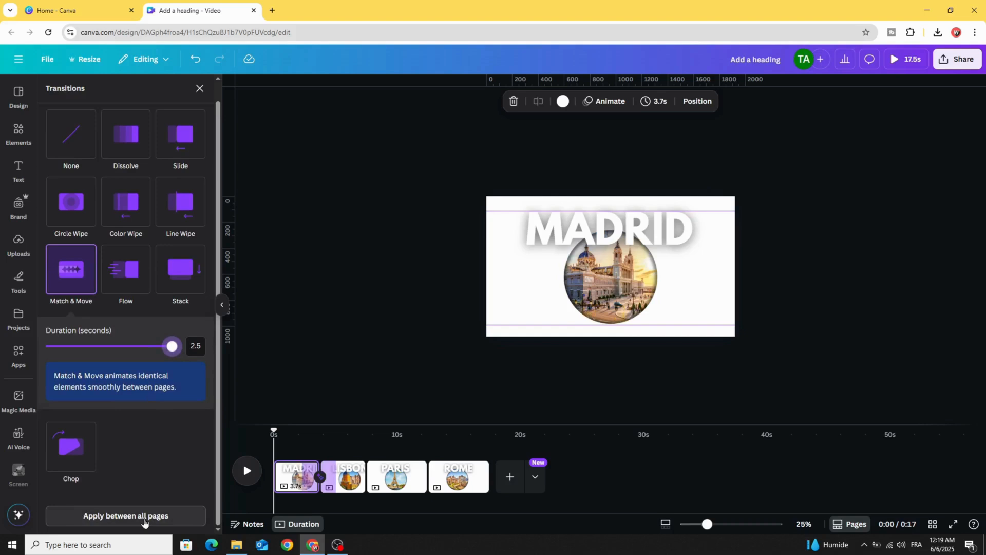
{"action": "left_click", "coordinate": [125, 520]}
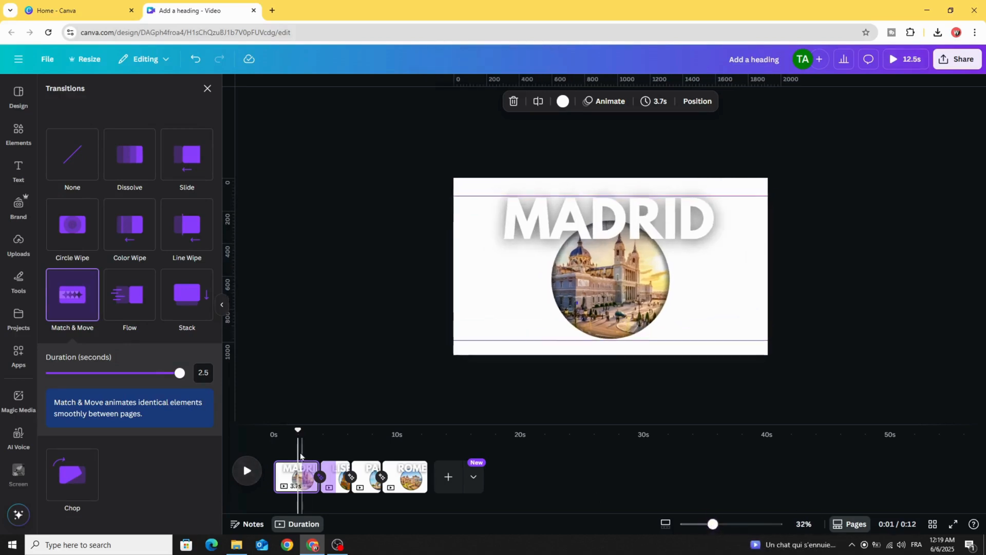
{"action": "left_click", "coordinate": [247, 472]}
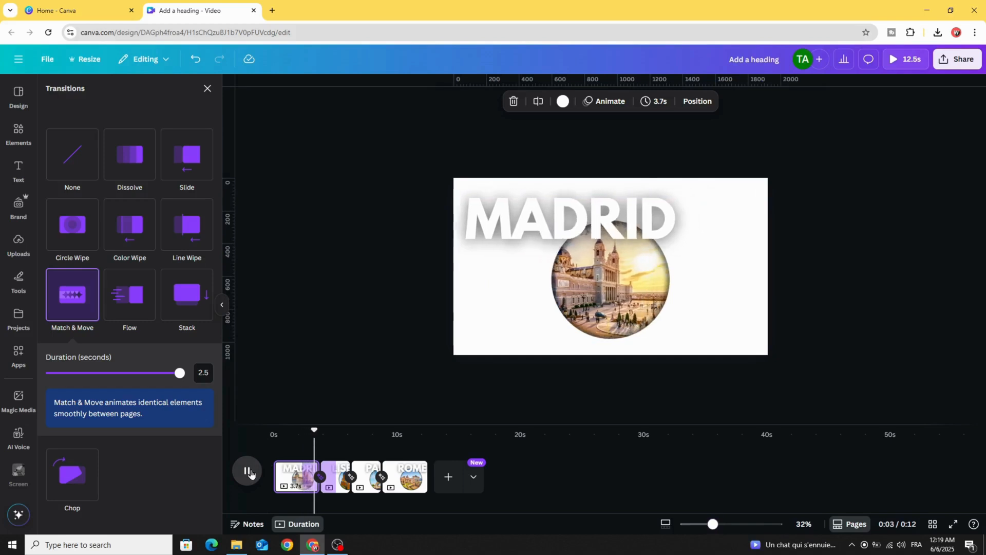